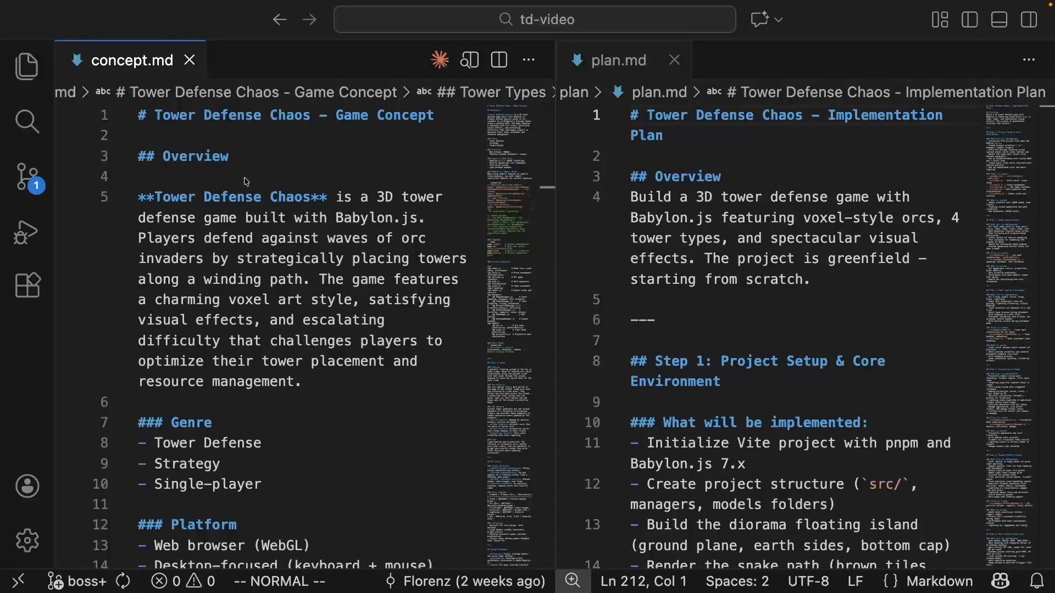
Switch to Chrome showing the td-video GitHub repository on the boss branch
{"action": "left_click", "coordinate": [613, 60]}
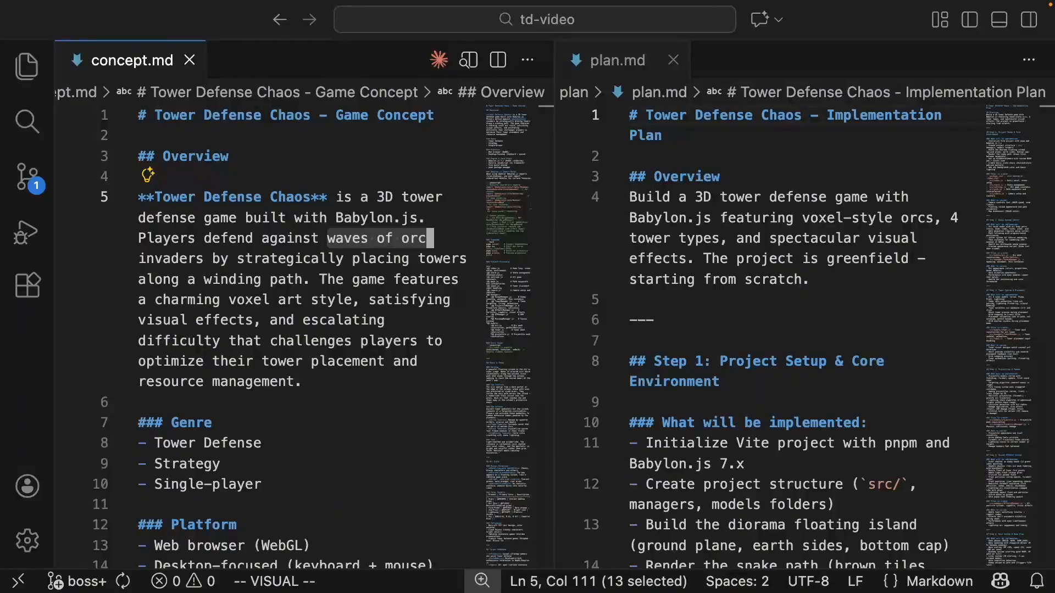
{"action": "mouse_move", "coordinate": [837, 355]}
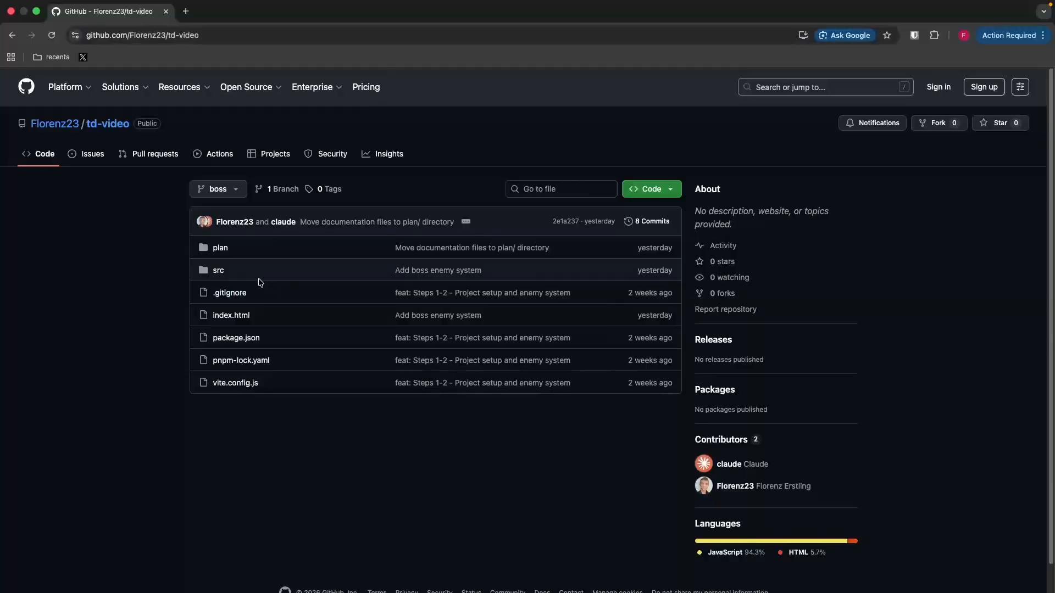
Open the plan folder in the td-video repository
{"action": "left_click", "coordinate": [219, 247]}
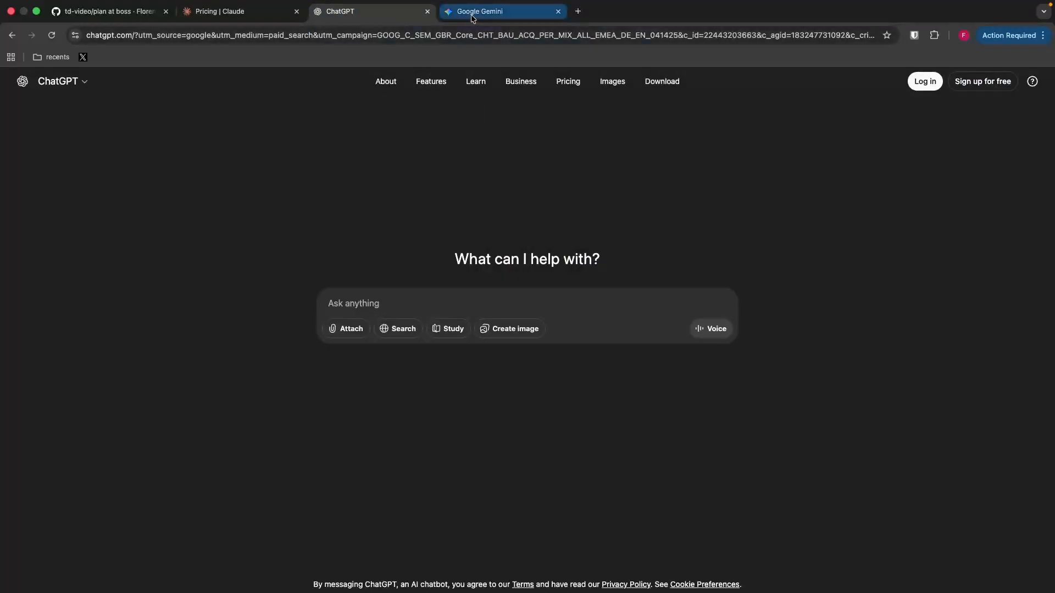
Search Google for 'install claude code' from the Gemini tab and open a result
{"action": "left_click", "coordinate": [501, 12]}
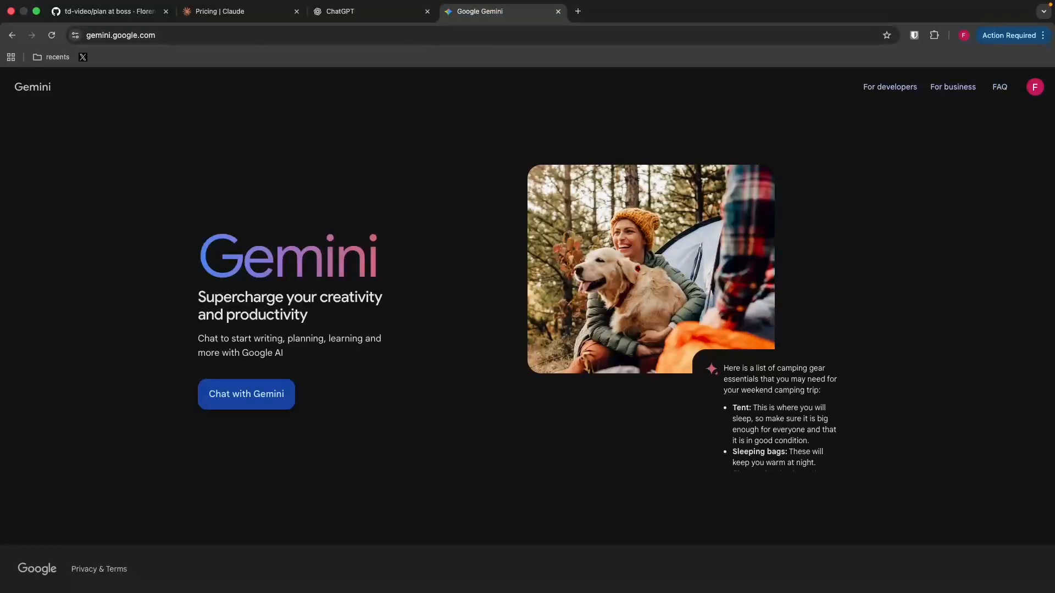
{"action": "left_click", "coordinate": [707, 11]}
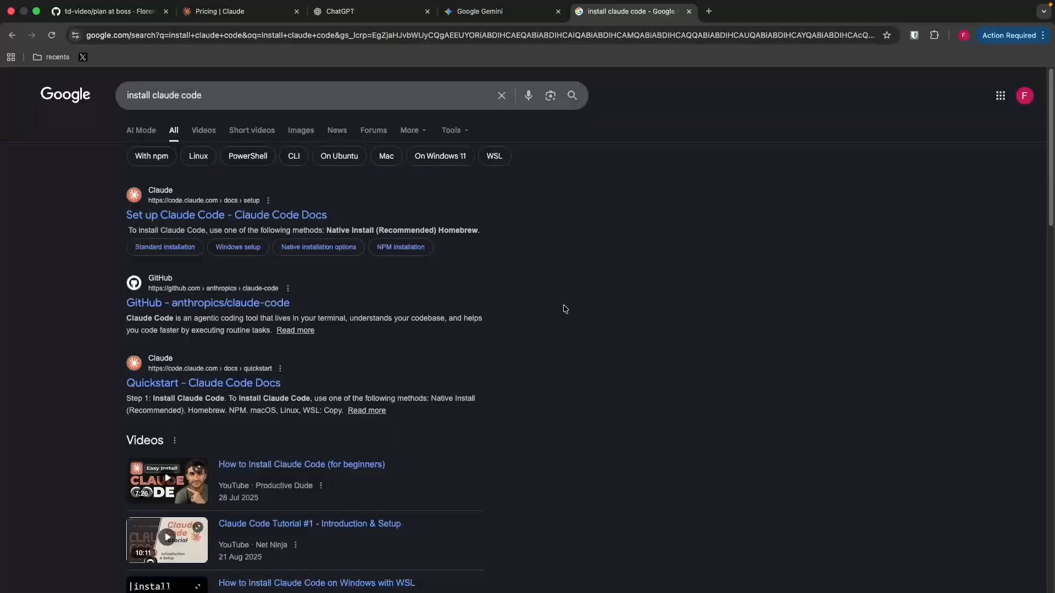
{"action": "left_click", "coordinate": [225, 215]}
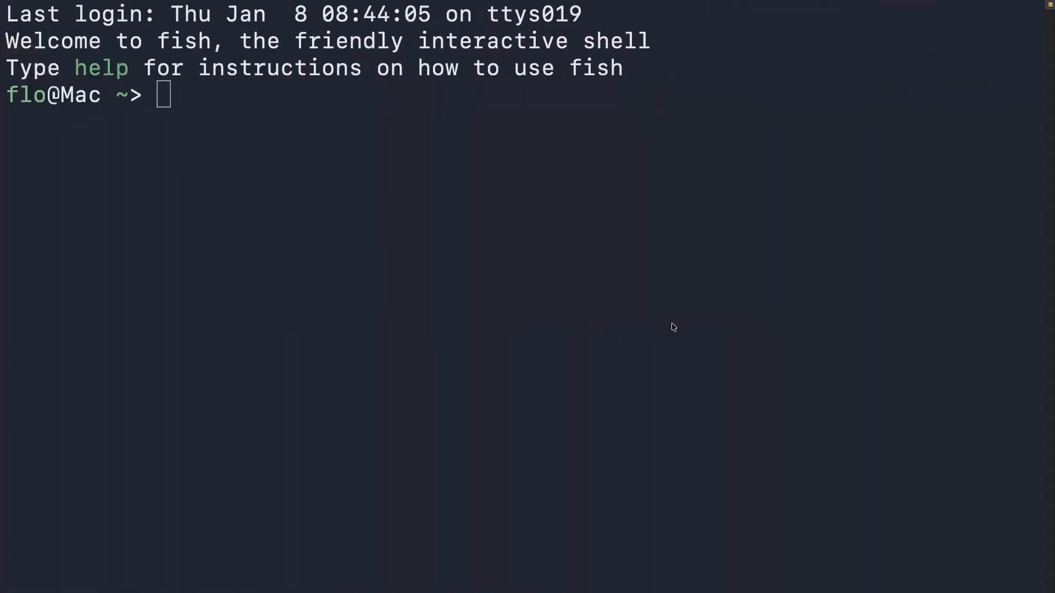
{"action": "type", "text": "curl -fsSL https://claude.ai/install.sh | bash"}
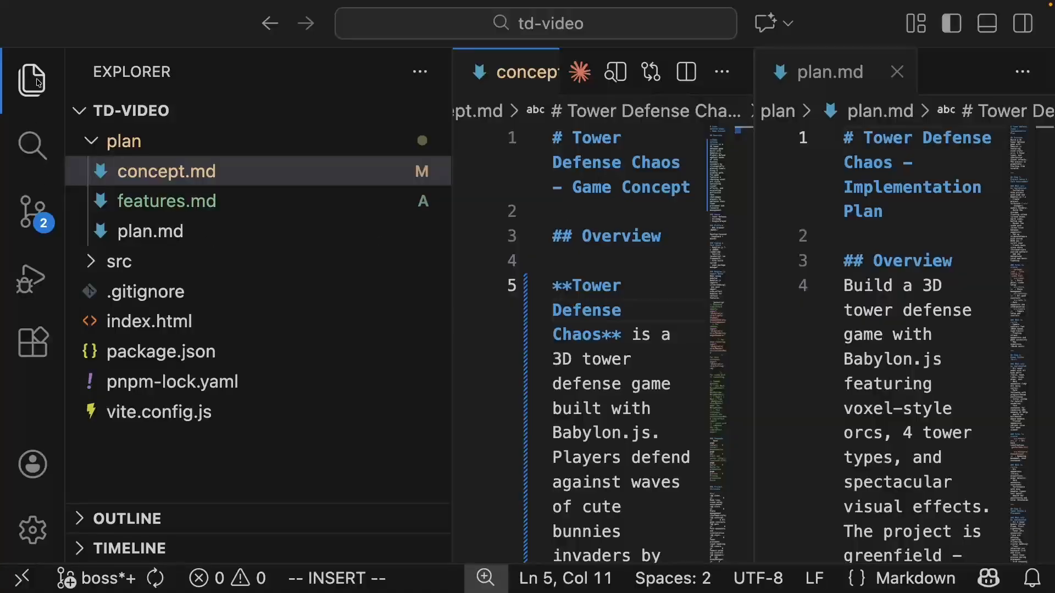
Check the Claude Code extension in Extensions, then return to the Explorer
{"action": "left_click", "coordinate": [32, 343]}
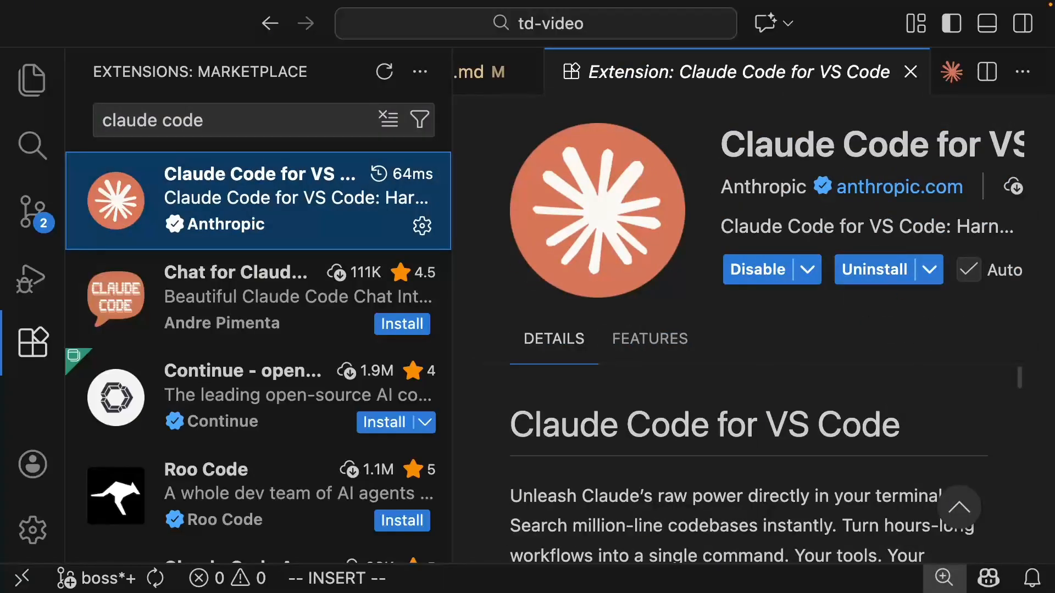
{"action": "left_click", "coordinate": [32, 79]}
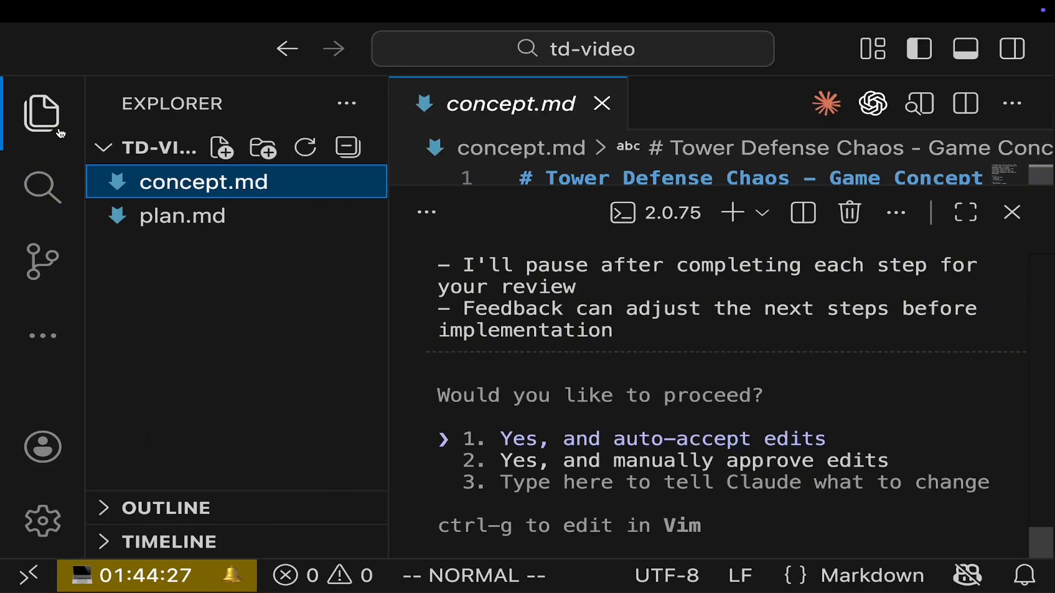
{"action": "left_click", "coordinate": [182, 216]}
{"action": "type", "text": "pnpm dev"}
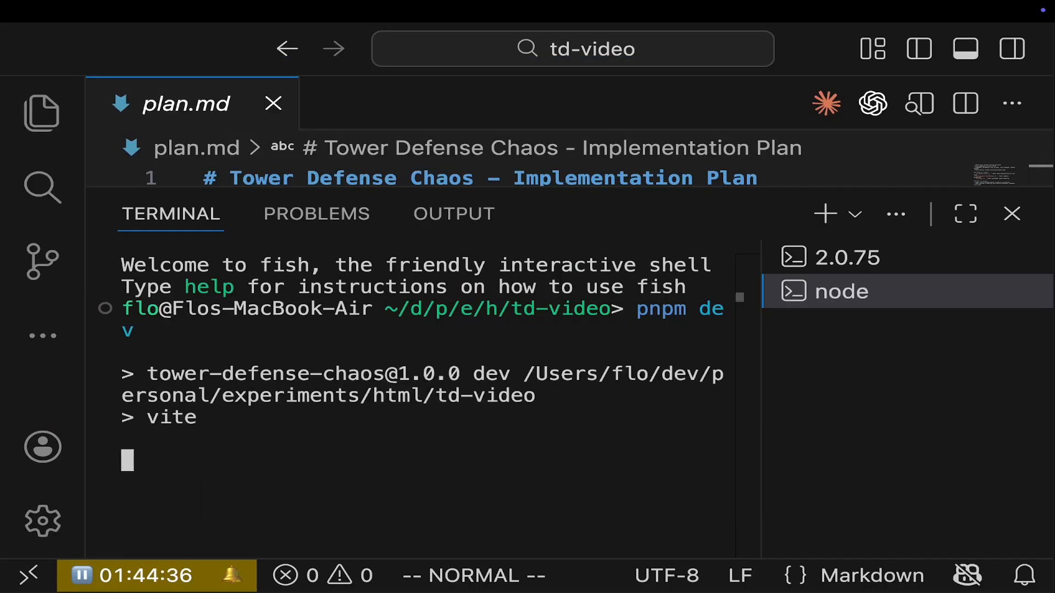
{"action": "mouse_move", "coordinate": [576, 422]}
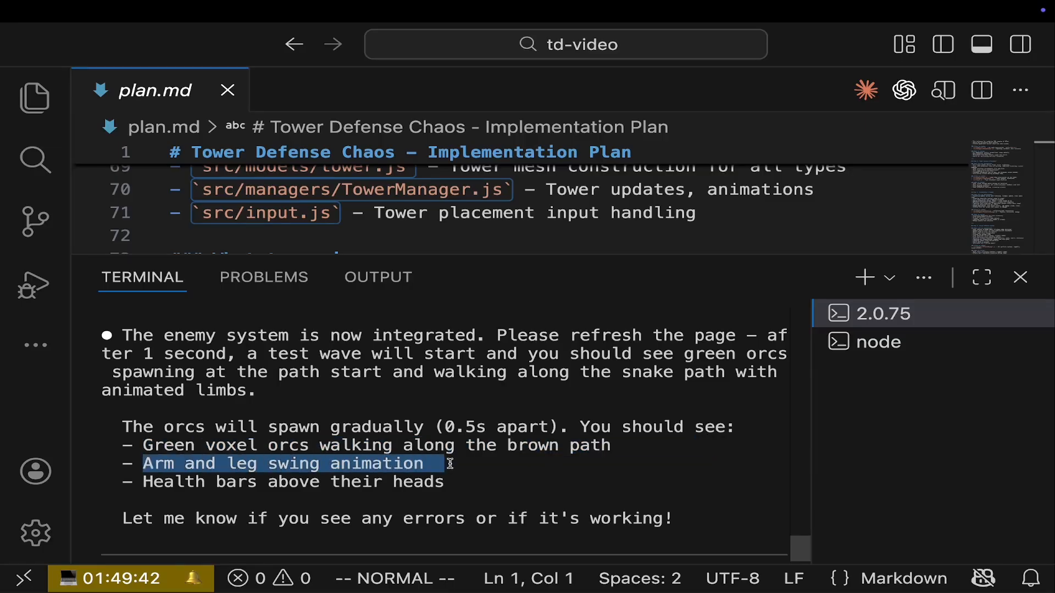
Reply 'its working' to Claude about the health bars and continue to step 3
{"action": "left_click", "coordinate": [505, 482]}
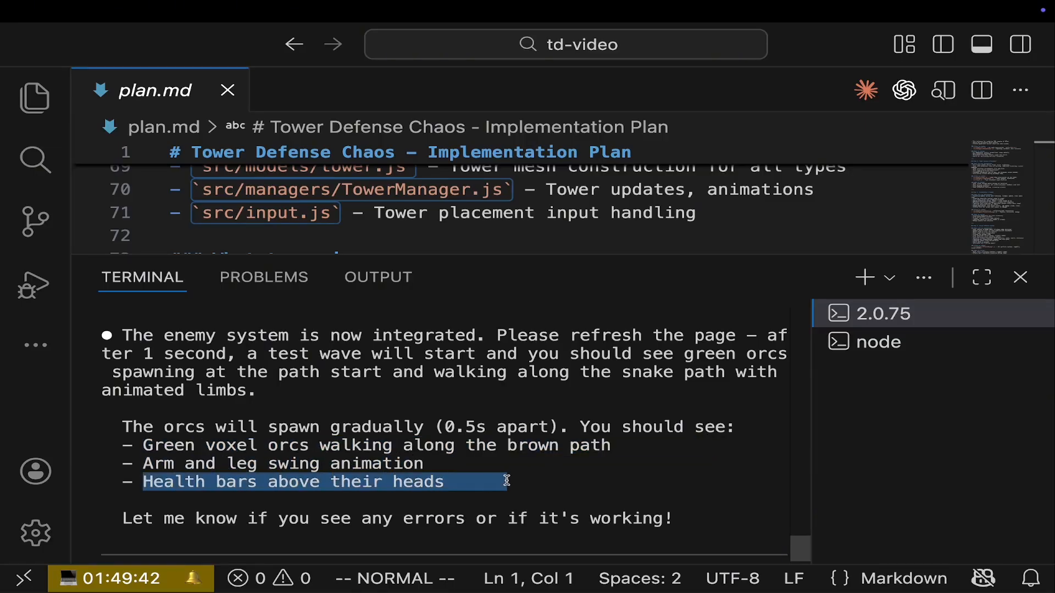
{"action": "type", "text": "its working"}
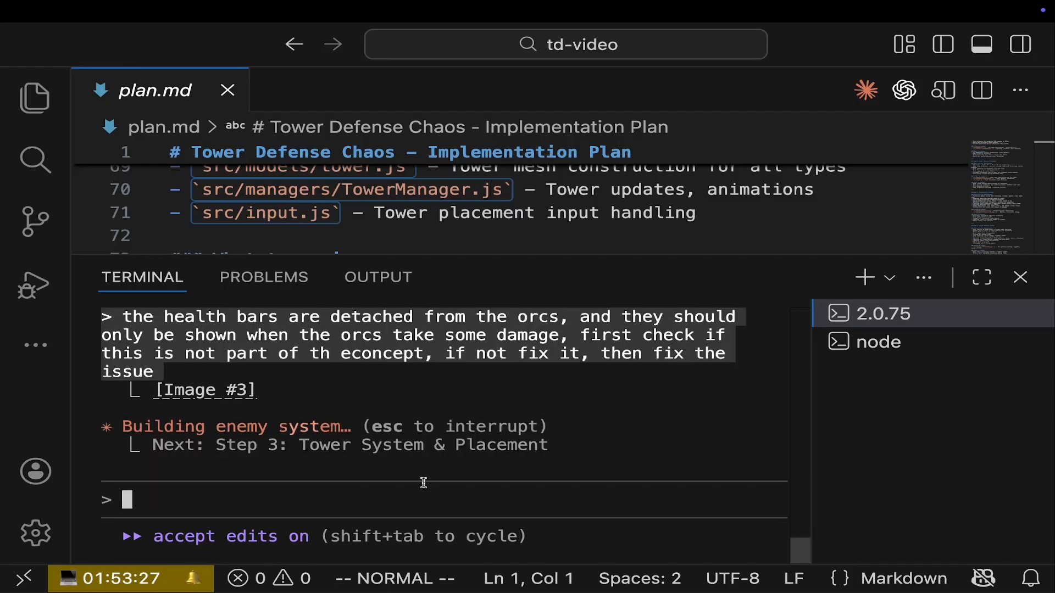
{"action": "mouse_move", "coordinate": [476, 329]}
{"action": "type", "text": "continue with step 3"}
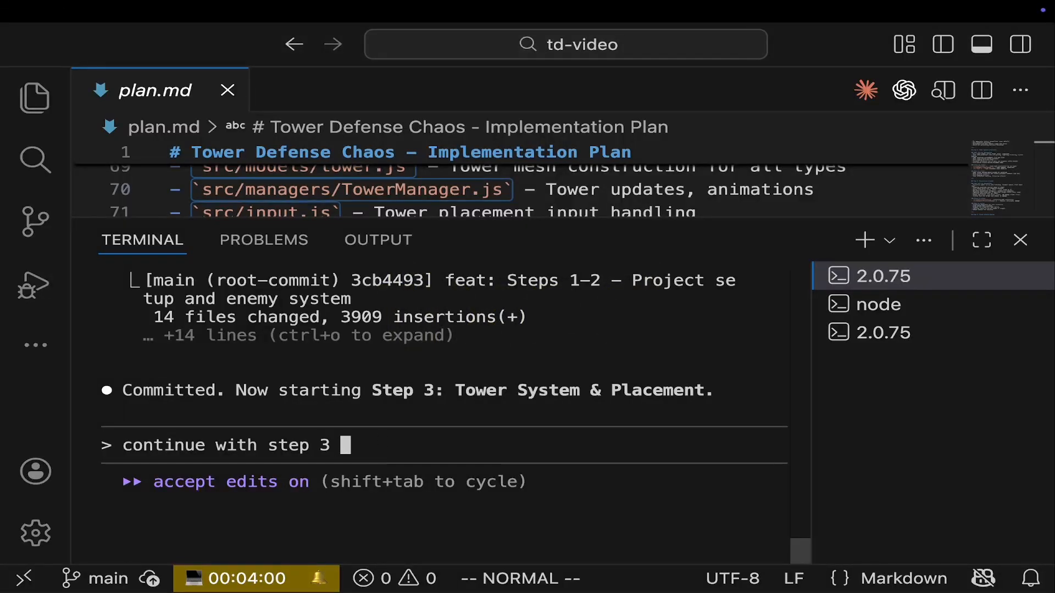
{"action": "left_click", "coordinate": [982, 89]}
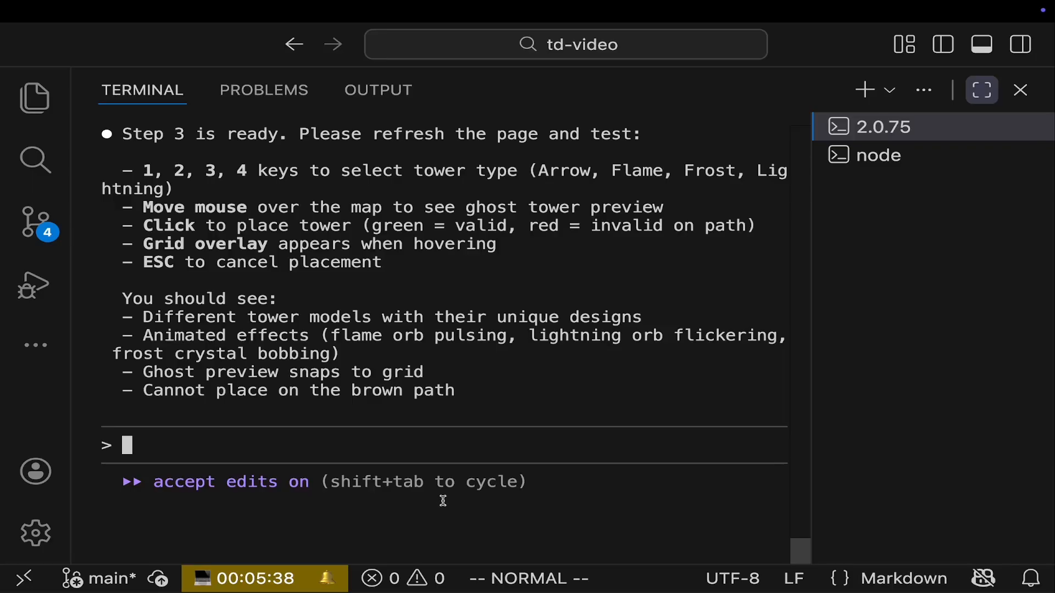
Type a reply to Claude describing what the game shows after Step 3
{"action": "type", "text": "thats what i see"}
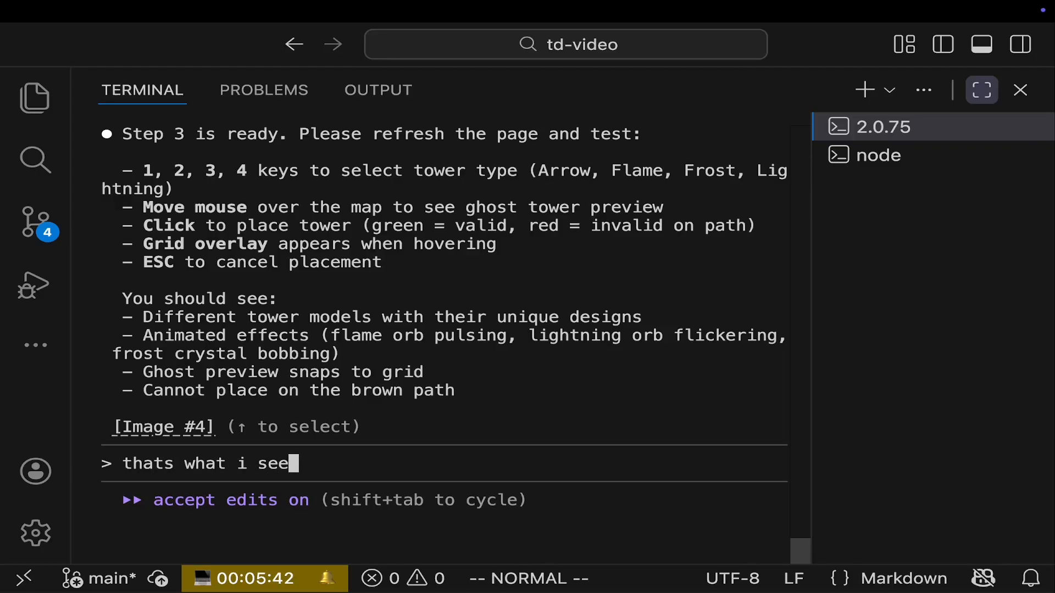
{"action": "type", "text": ", i can"}
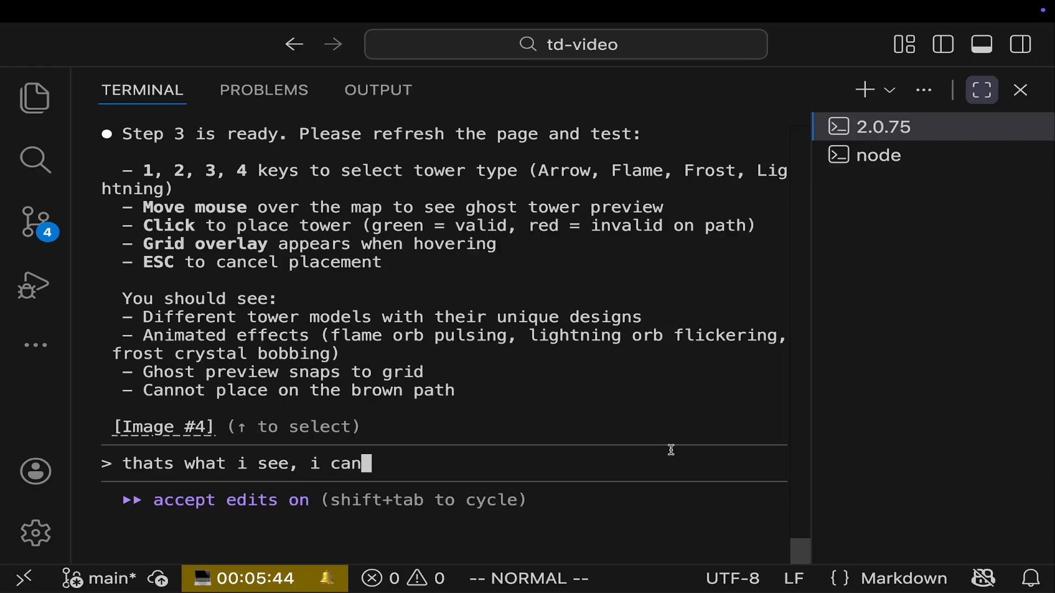
{"action": "type", "text": "no"}
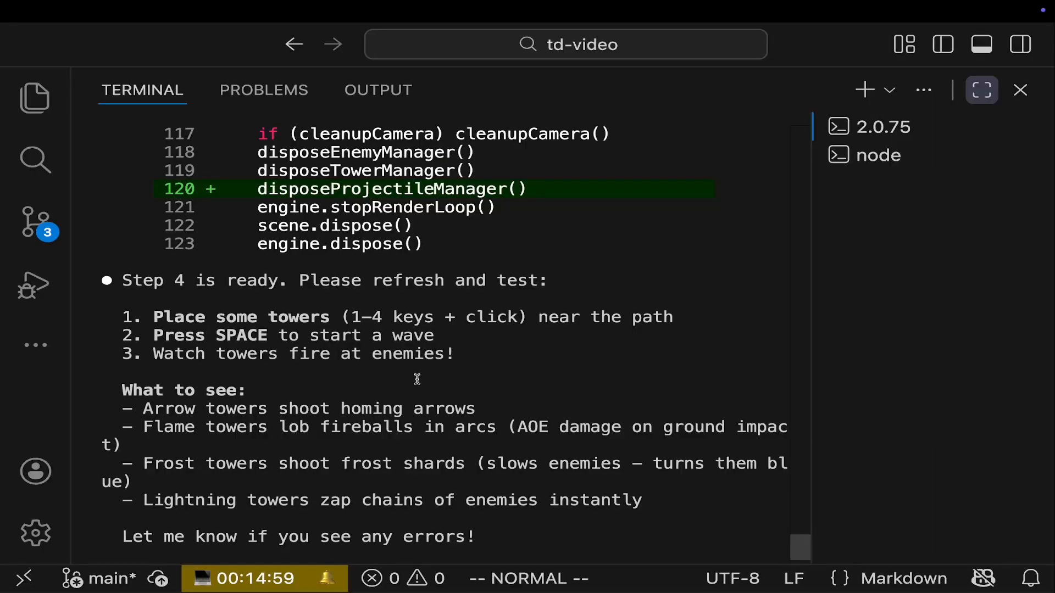
{"action": "mouse_move", "coordinate": [429, 369]}
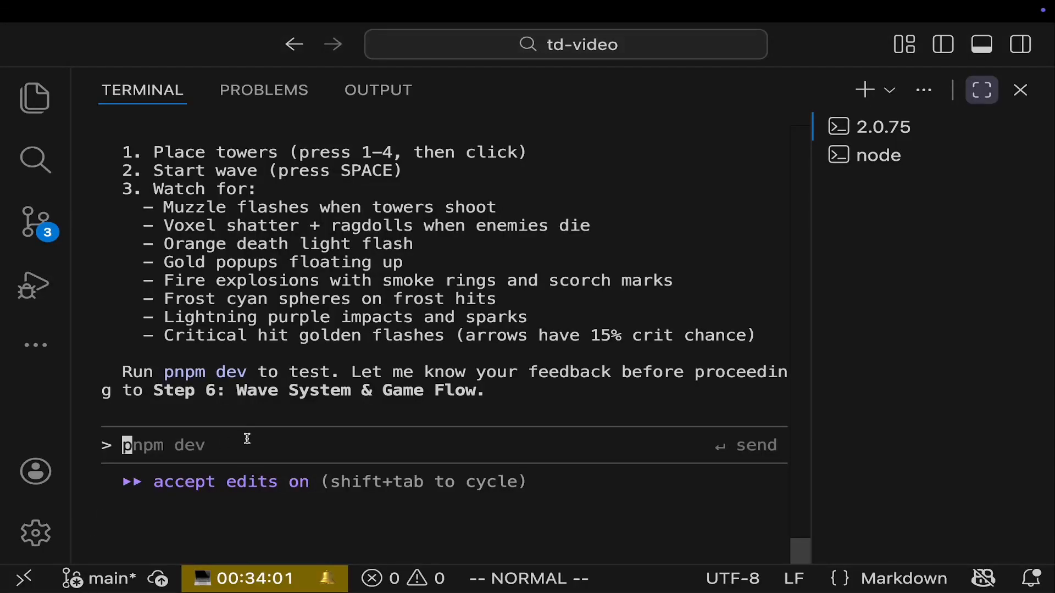
Type 'lets do step 6 now' into the Claude Code prompt
{"action": "type", "text": "lets do step 6"}
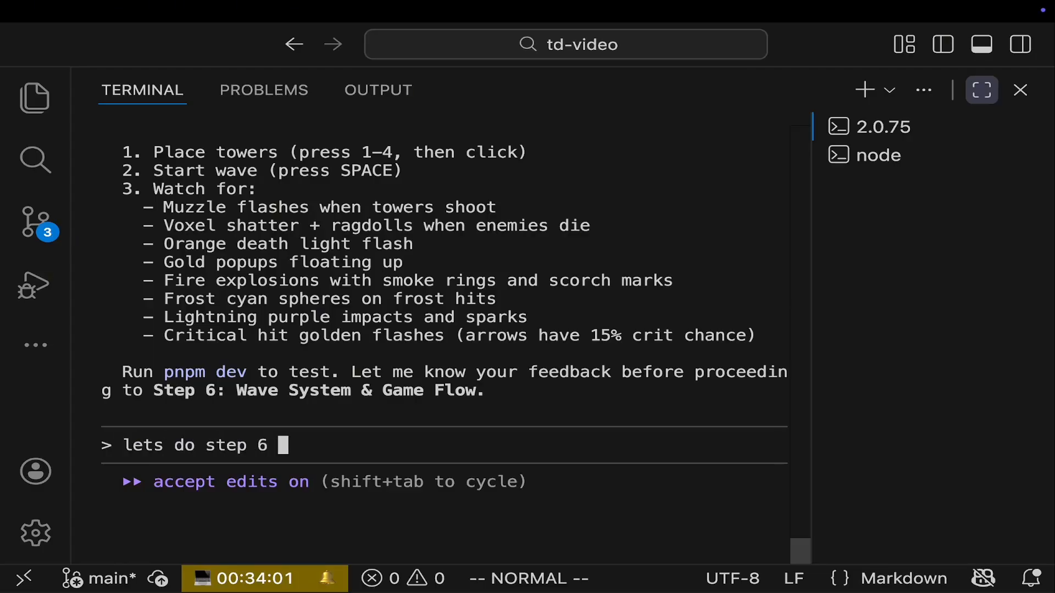
{"action": "type", "text": "now"}
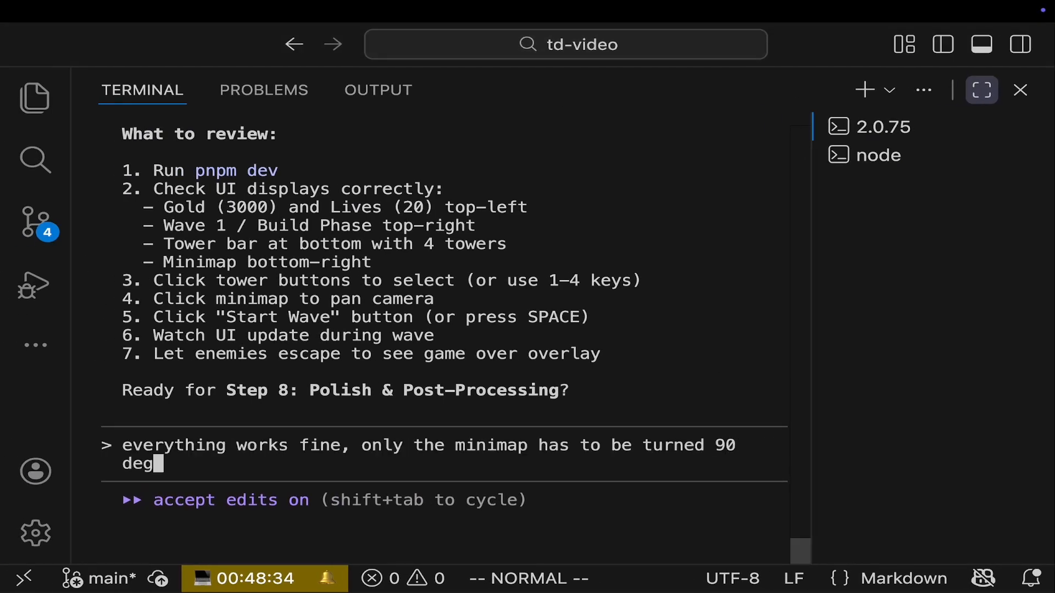
Finish the feedback asking to rotate the minimap 90 degrees to the right
{"action": "type", "text": "rees to the right"}
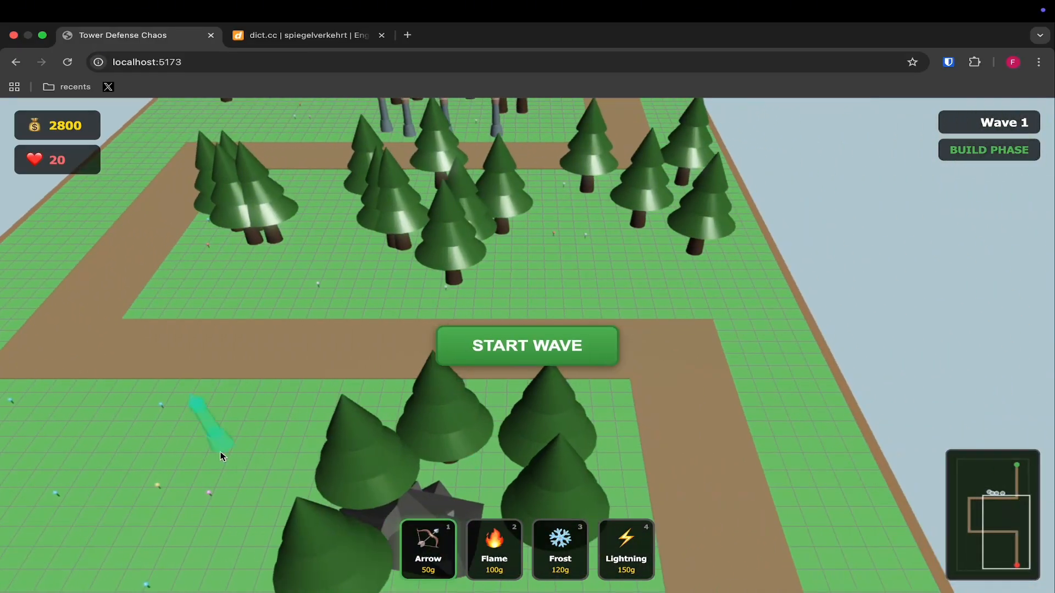
{"action": "left_click", "coordinate": [527, 345]}
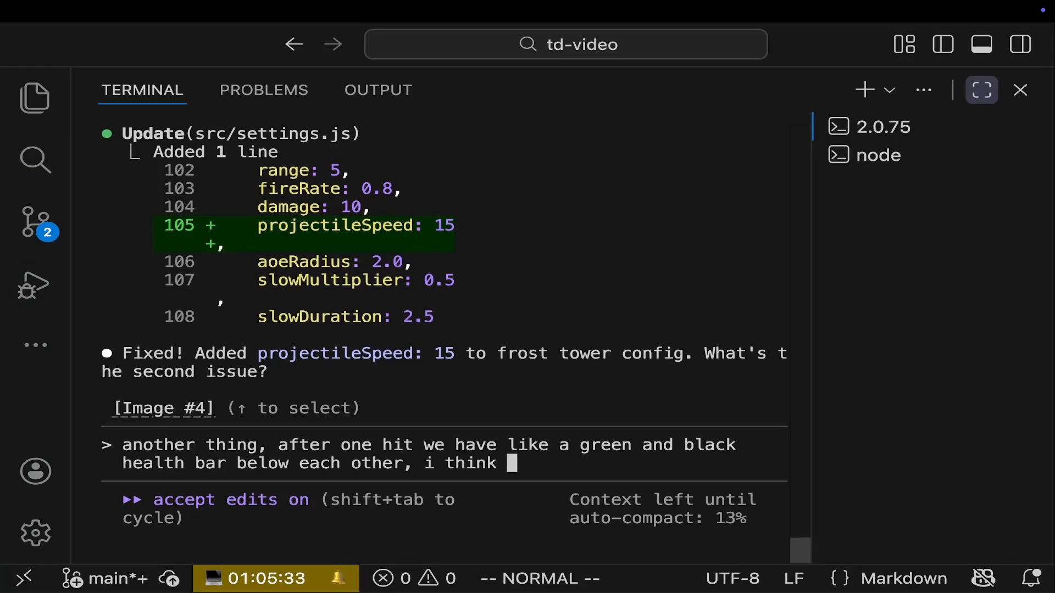
Tell Claude the stacked green and black health bars aren't how it's supposed to look
{"action": "type", "text": "thats not how"}
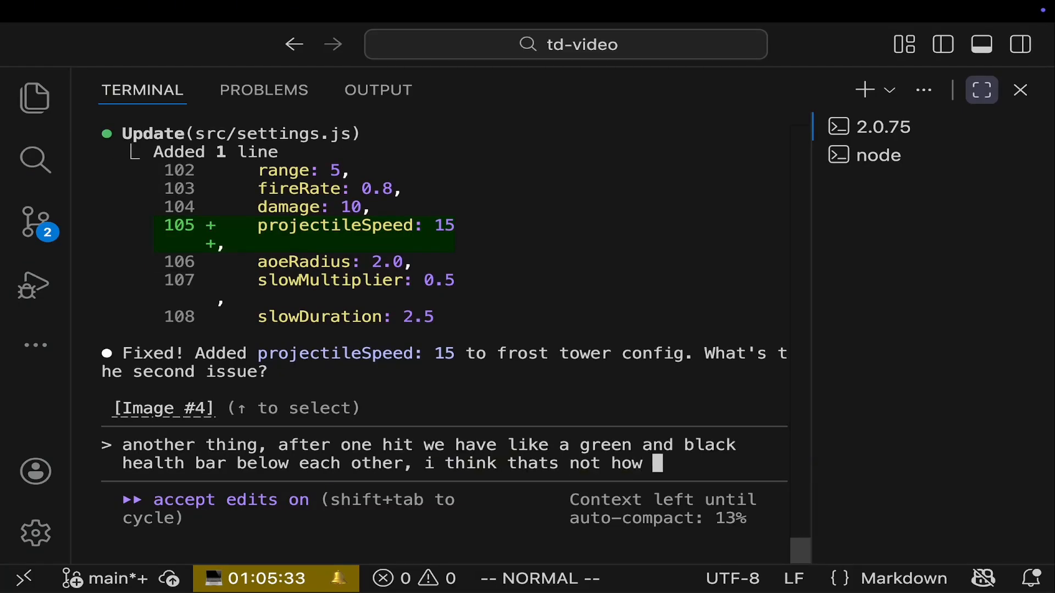
{"action": "type", "text": "its supposed to"}
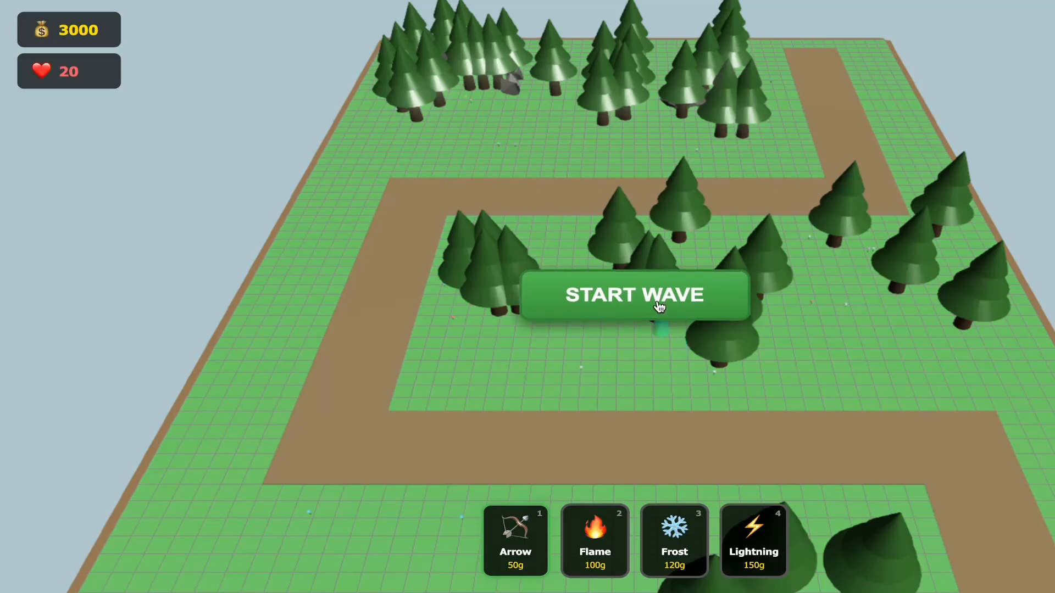
Start an enemy wave, then begin asking Claude Code for a Spawn Boss button
{"action": "left_click", "coordinate": [635, 294]}
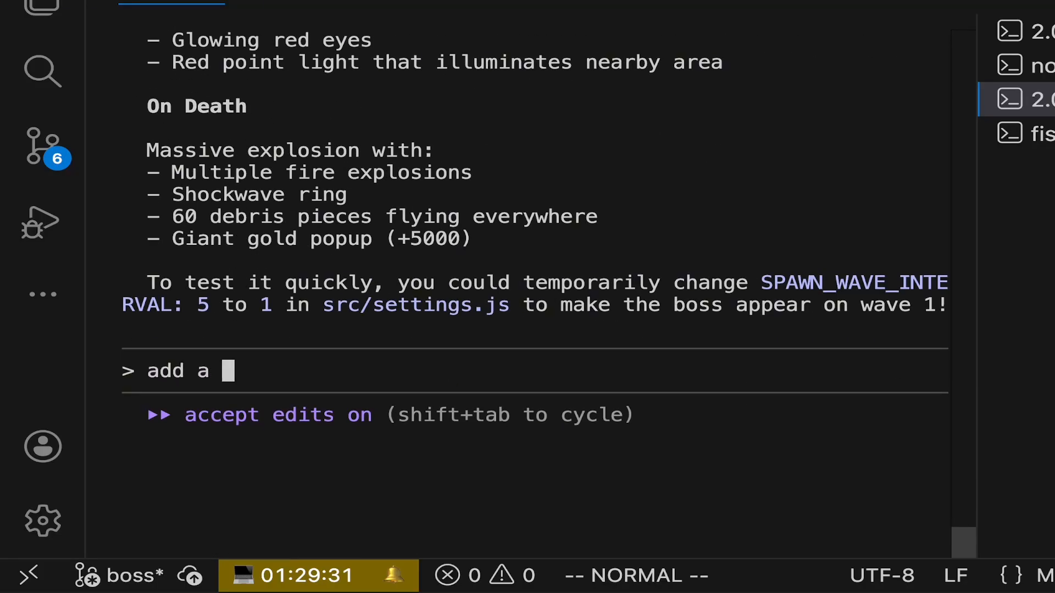
{"action": "type", "text": "button,"}
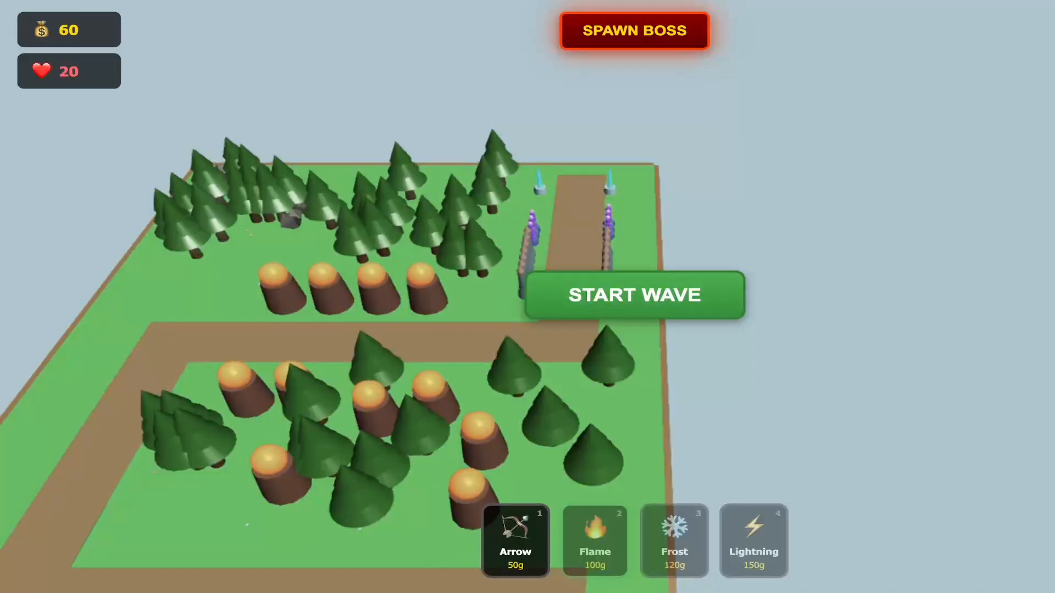
Launch the next wave so path-side towers kill enemies and gold climbs to 100
{"action": "left_click", "coordinate": [632, 294]}
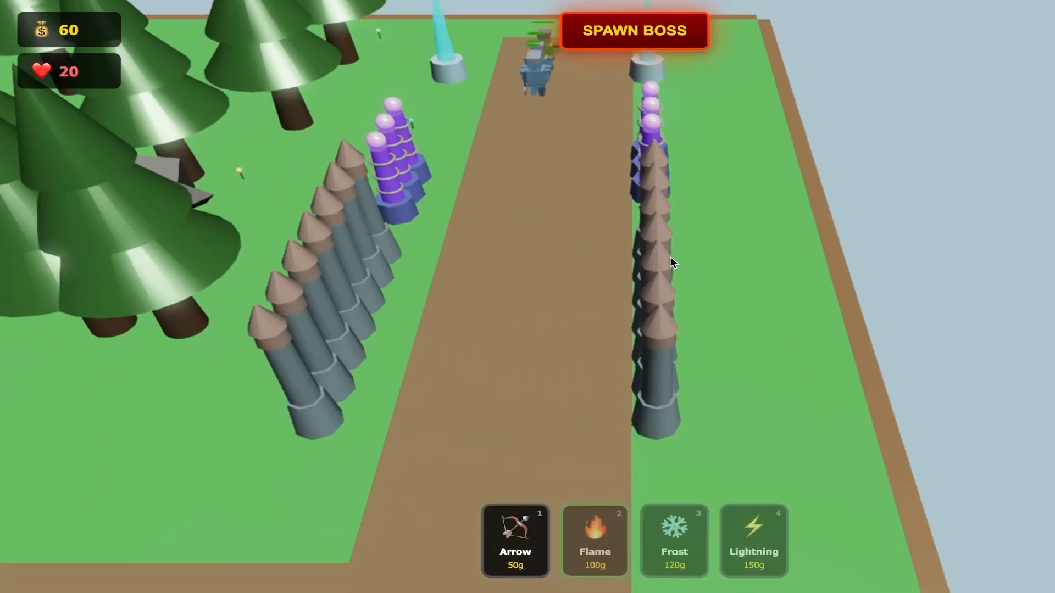
{"action": "left_click", "coordinate": [593, 540]}
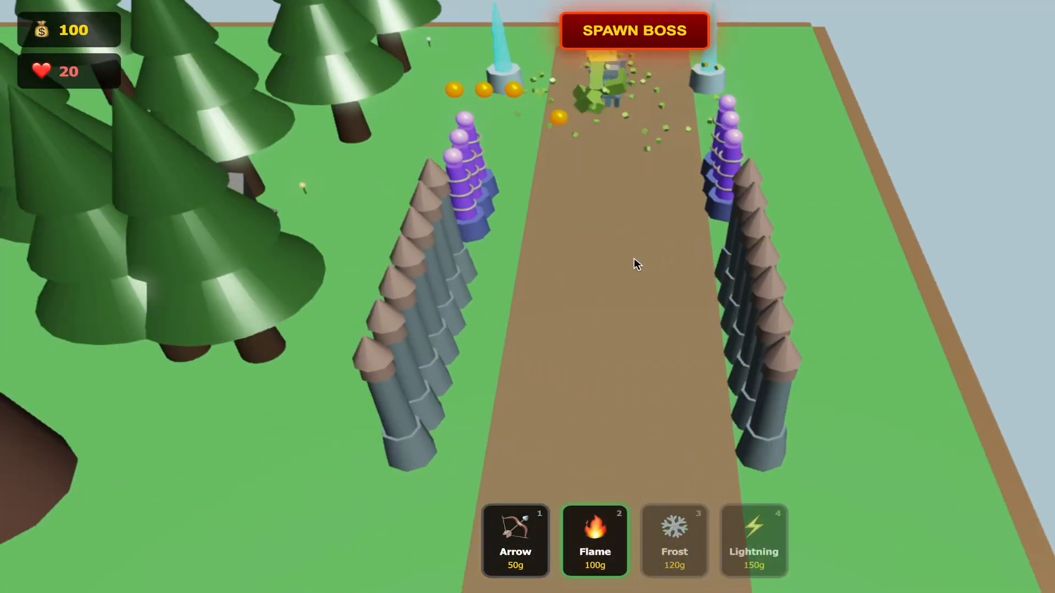